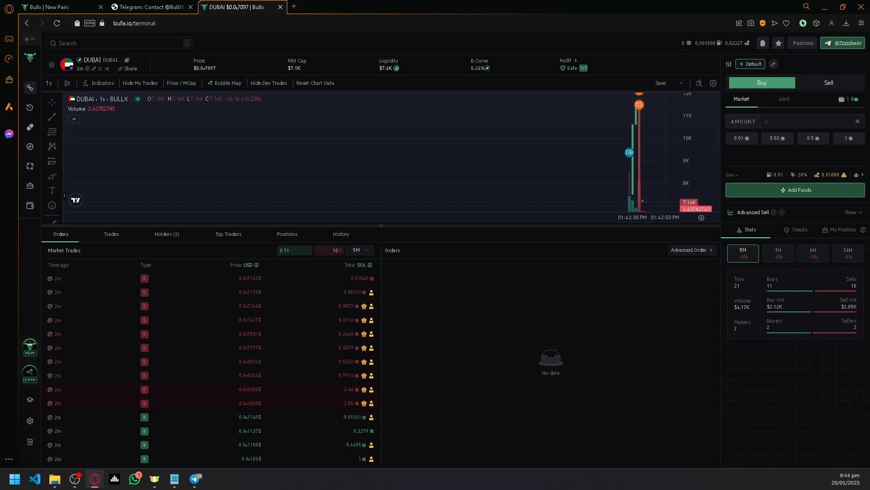
mouse_move(165, 103)
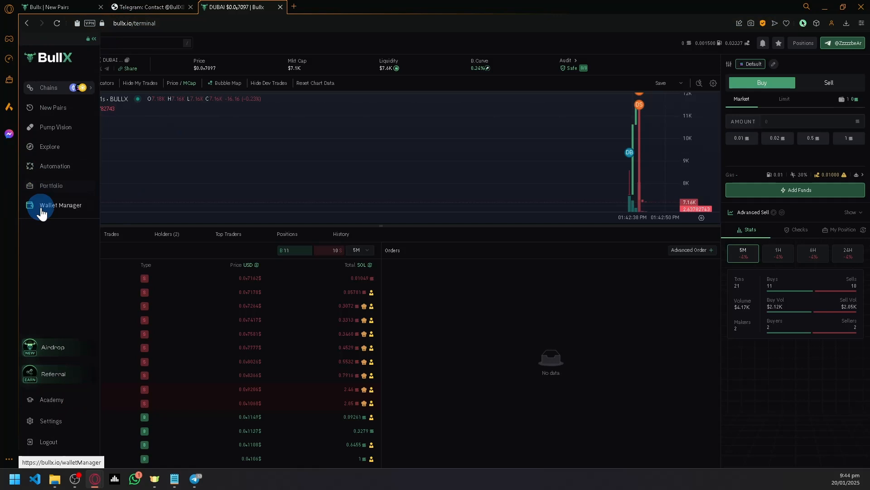
Show the Wallet Manager with the Ethereum primary wallet at 0 ETH and empty trade history.
click(60, 205)
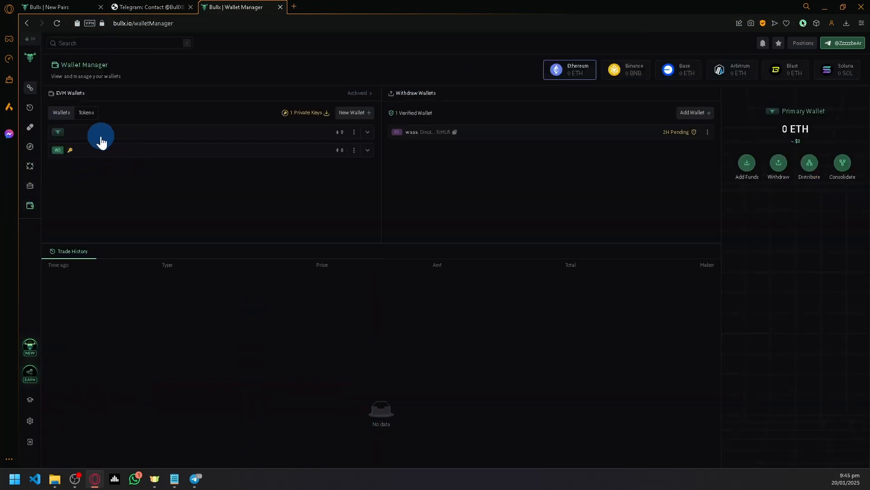
mouse_move(129, 157)
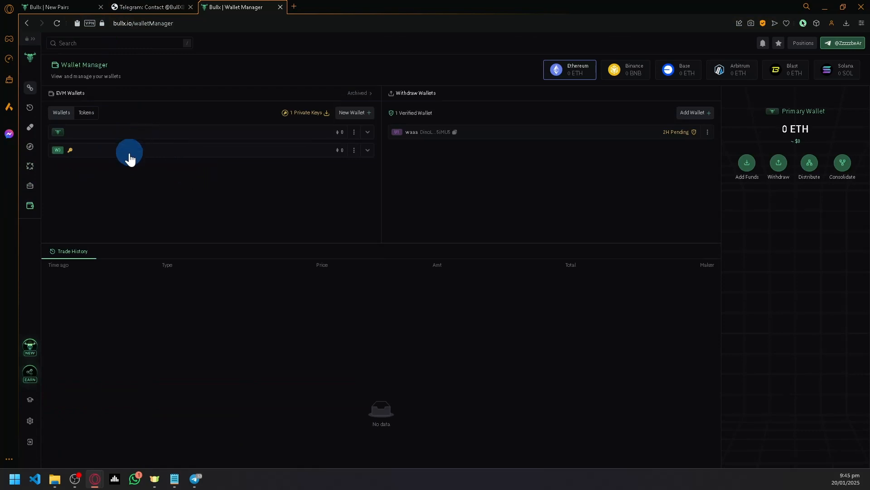
mouse_move(353, 113)
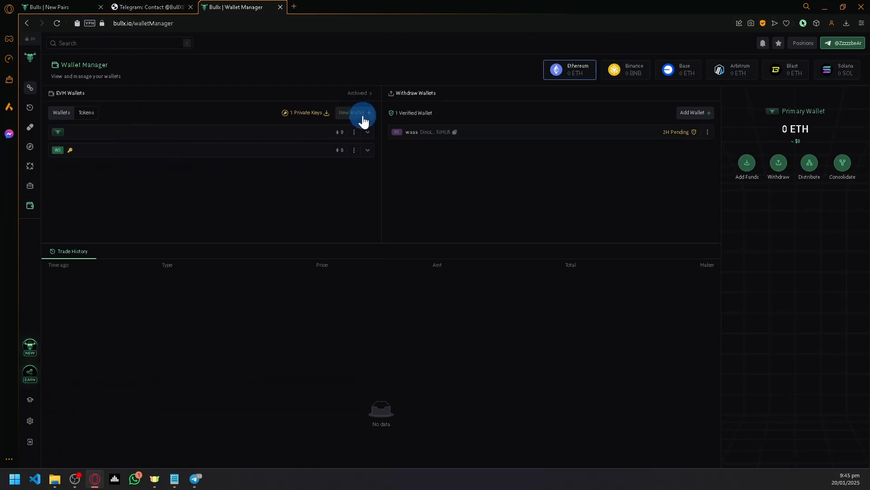
mouse_move(148, 157)
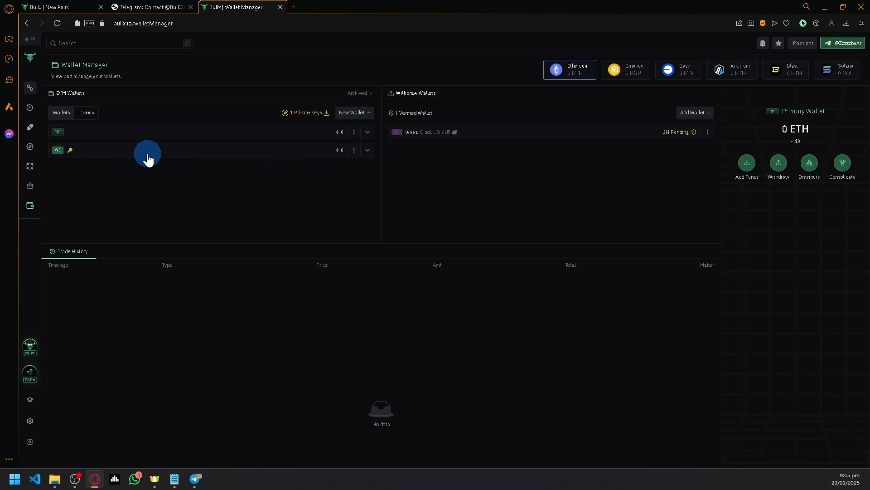
mouse_move(178, 309)
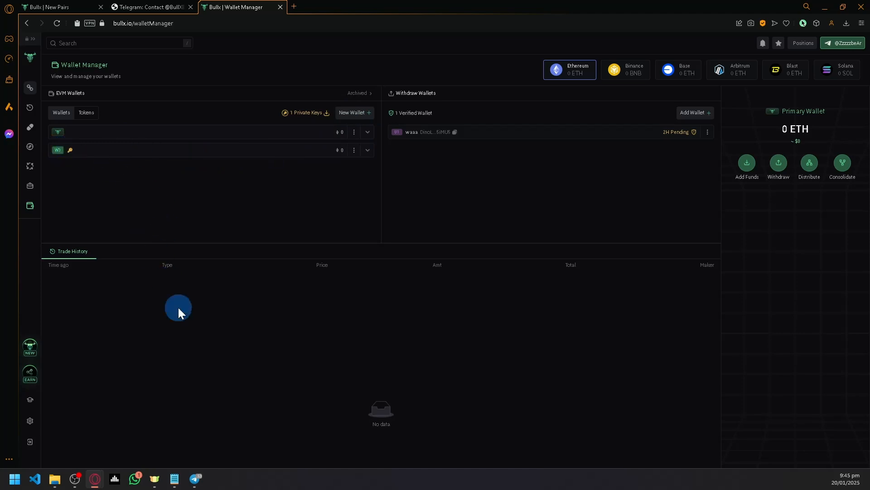
Switch to the Trojan on Solana bot chat asking for private keys to import.
click(195, 478)
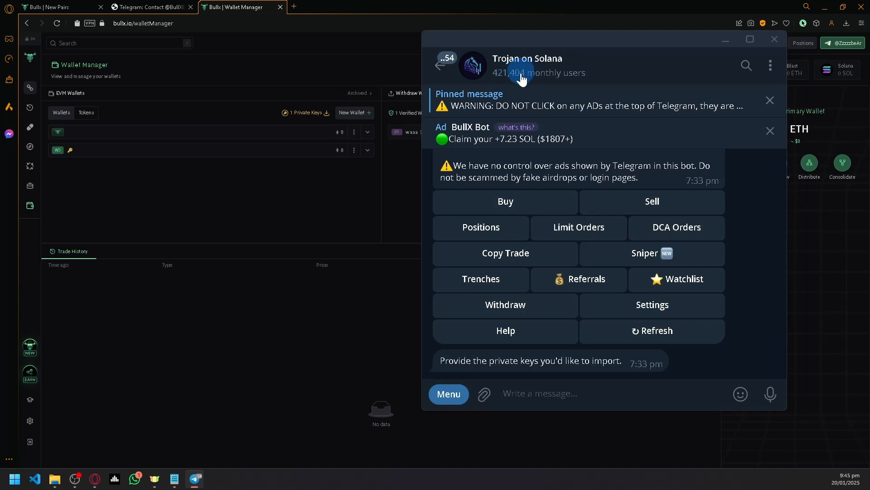
mouse_move(516, 69)
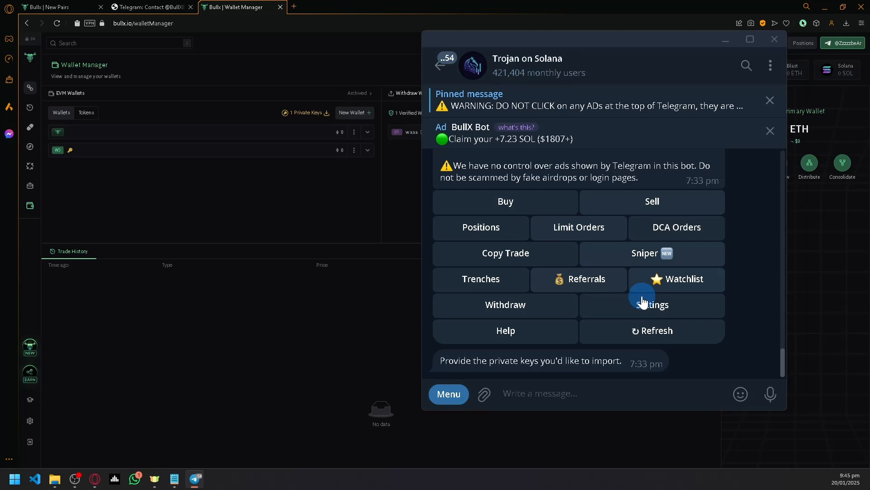
Show the Trojan bot's wallet menu listing wallet W1 with create or import options.
click(651, 304)
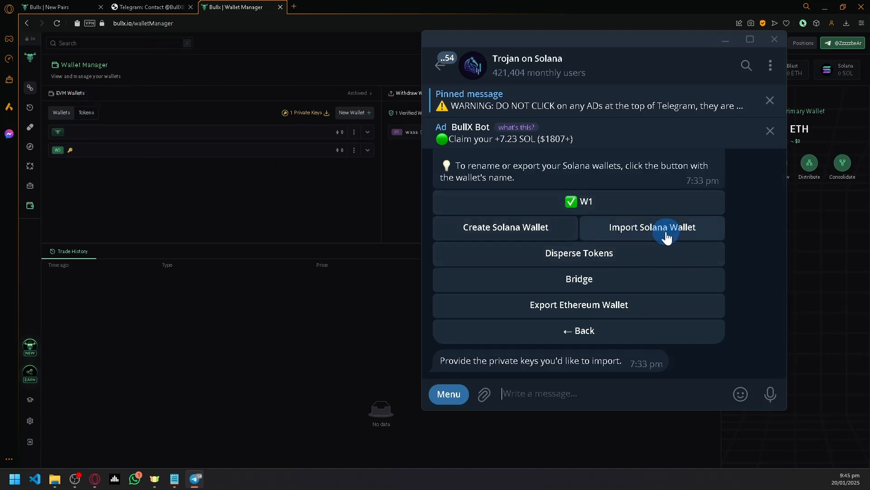
mouse_move(199, 139)
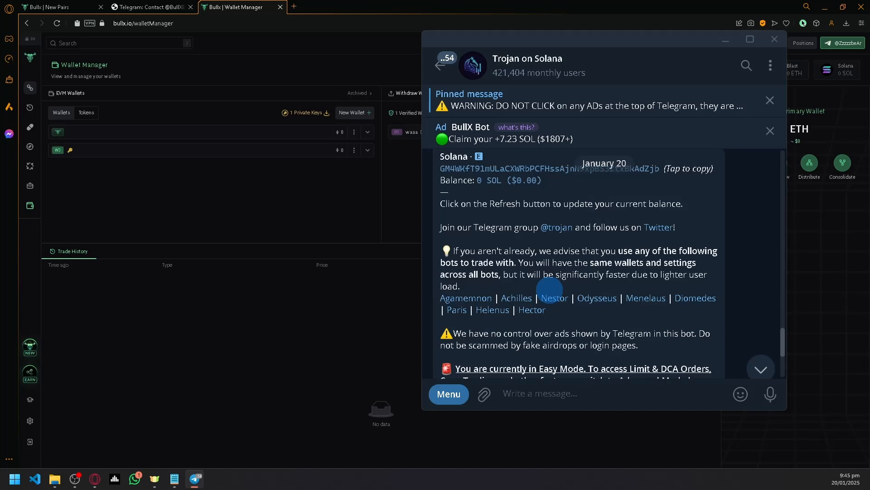
Send /start so the Trojan bot posts a fresh main menu including Copy Trade.
click(449, 394)
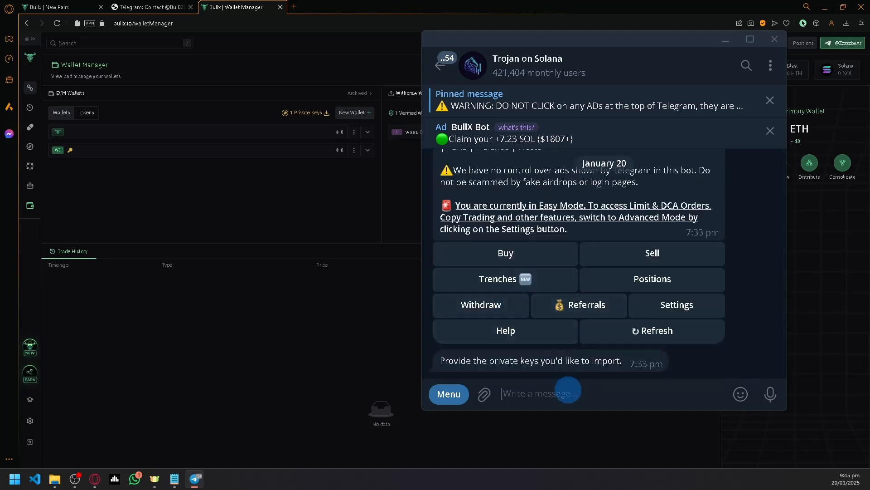
text(/)
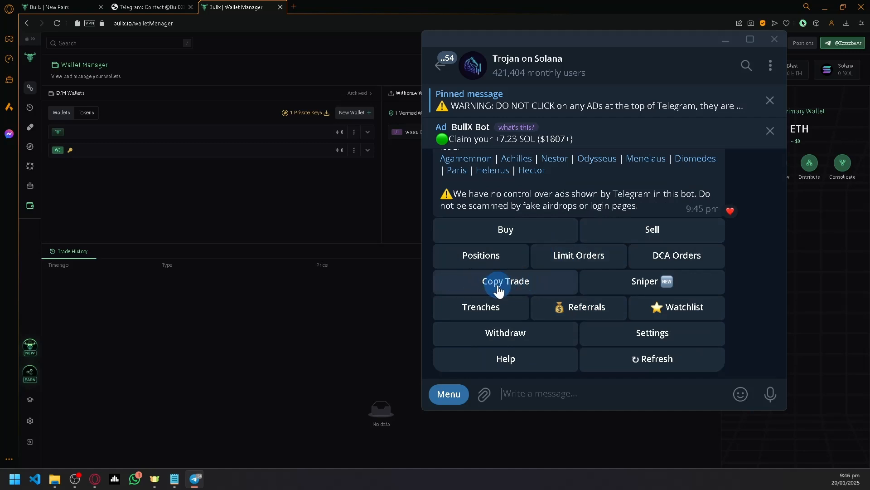
Start a new copy trade in Copy Trade with 100% buy percentage and 15% slippage.
click(504, 281)
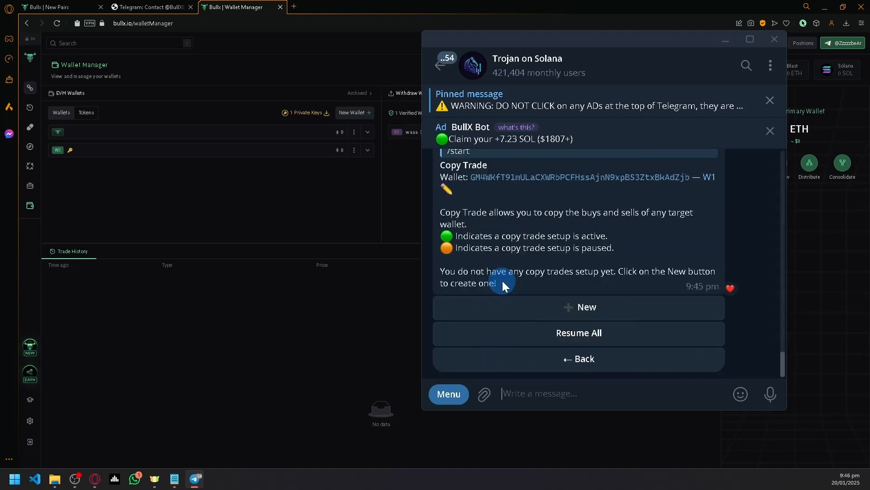
click(579, 307)
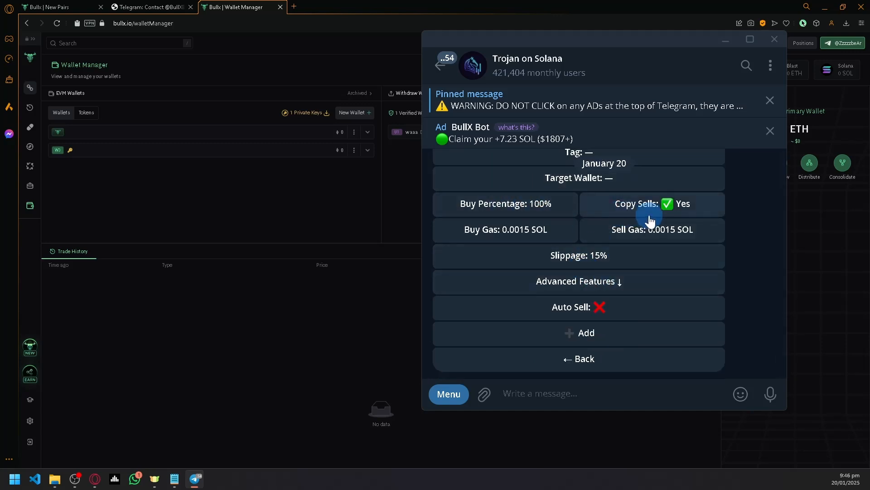
mouse_move(565, 318)
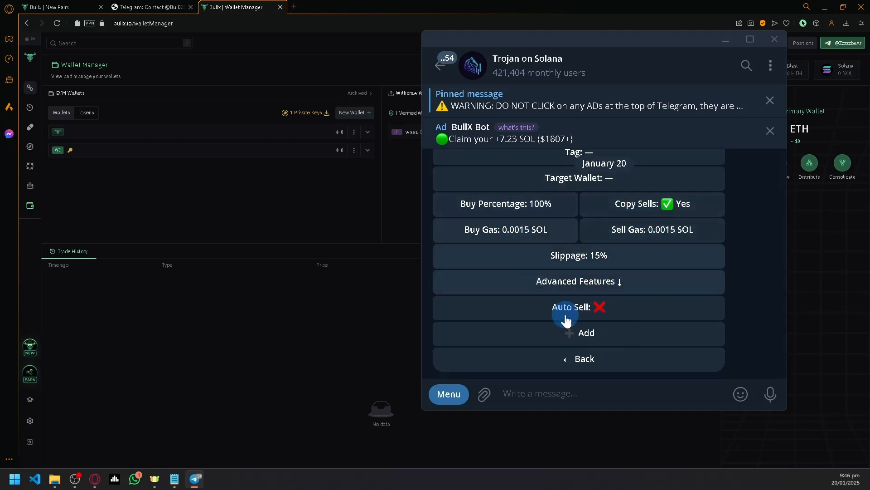